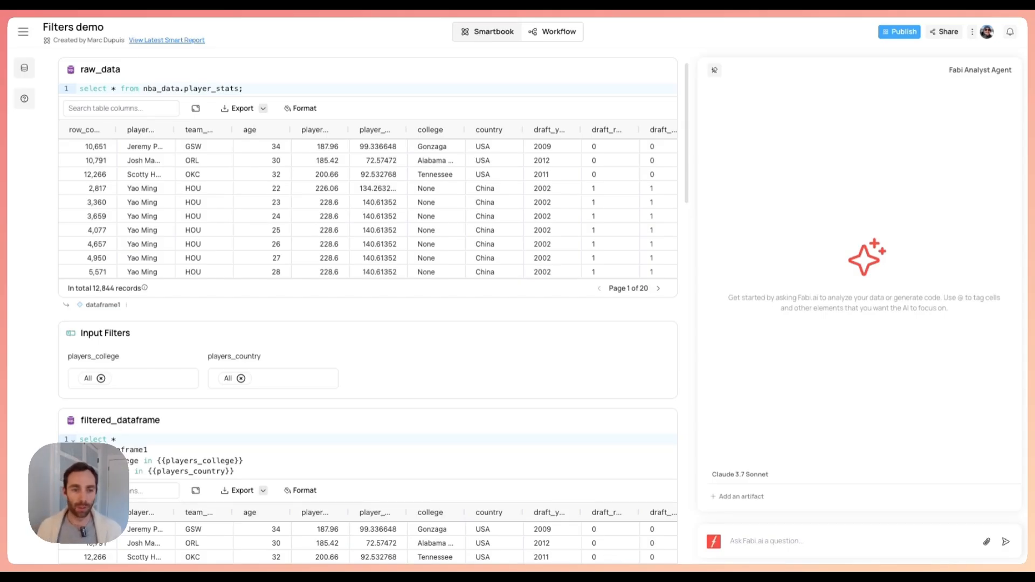
Step: Add Houston and Florida to the Player's college filter alongside Alabama and apply it
scroll(down, 3)
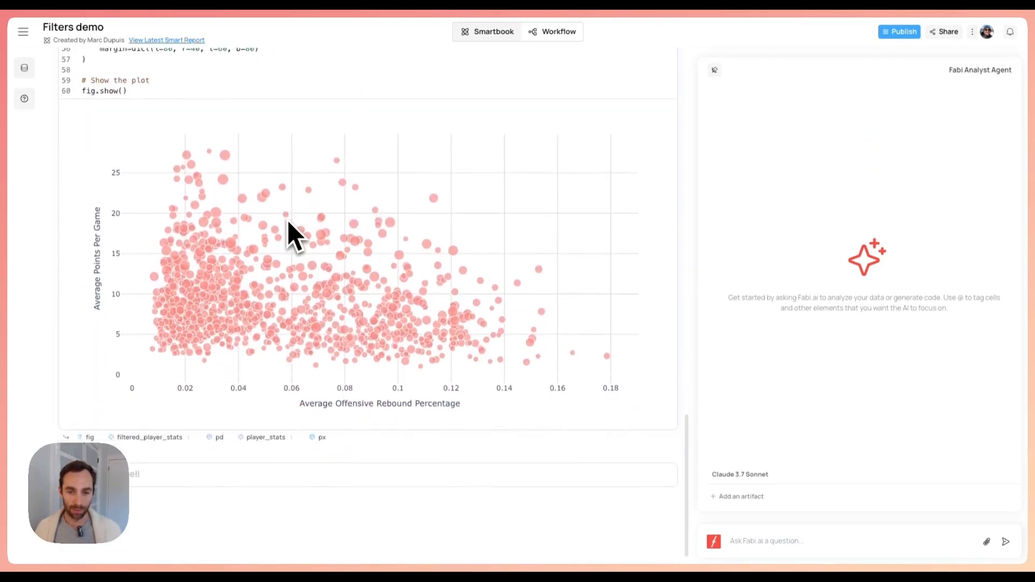
scroll(down, 3)
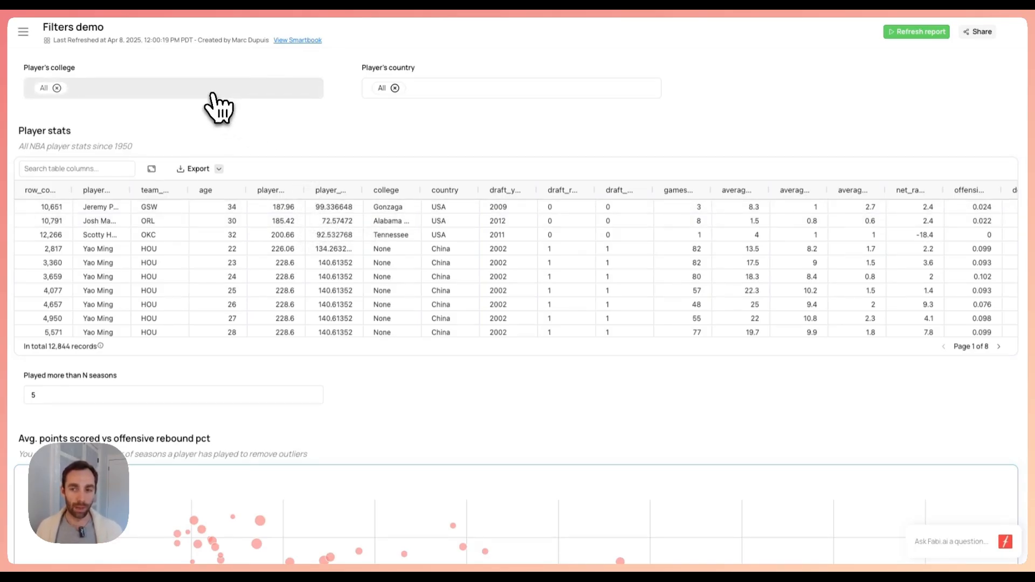
click(173, 88)
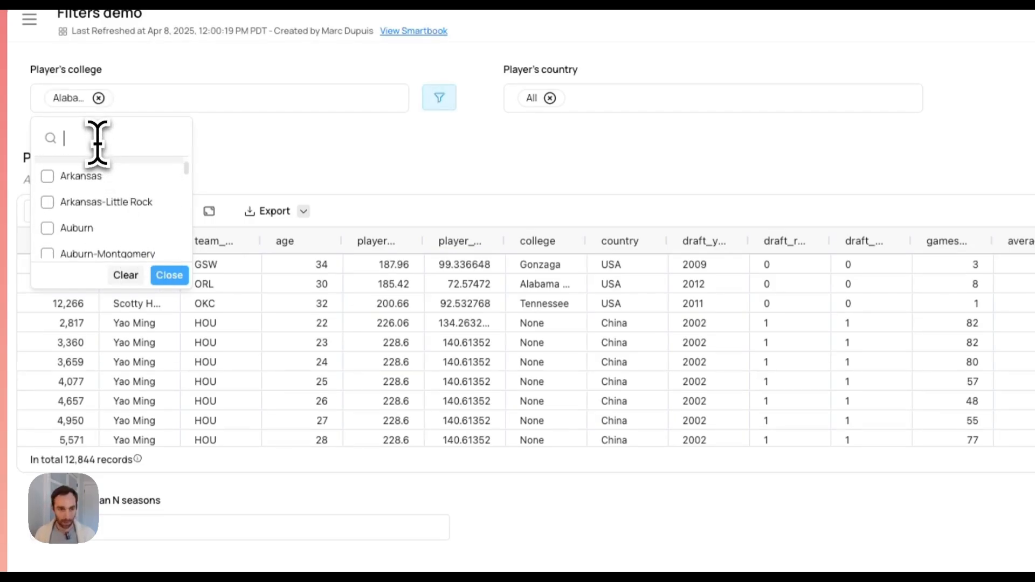
text(houston)
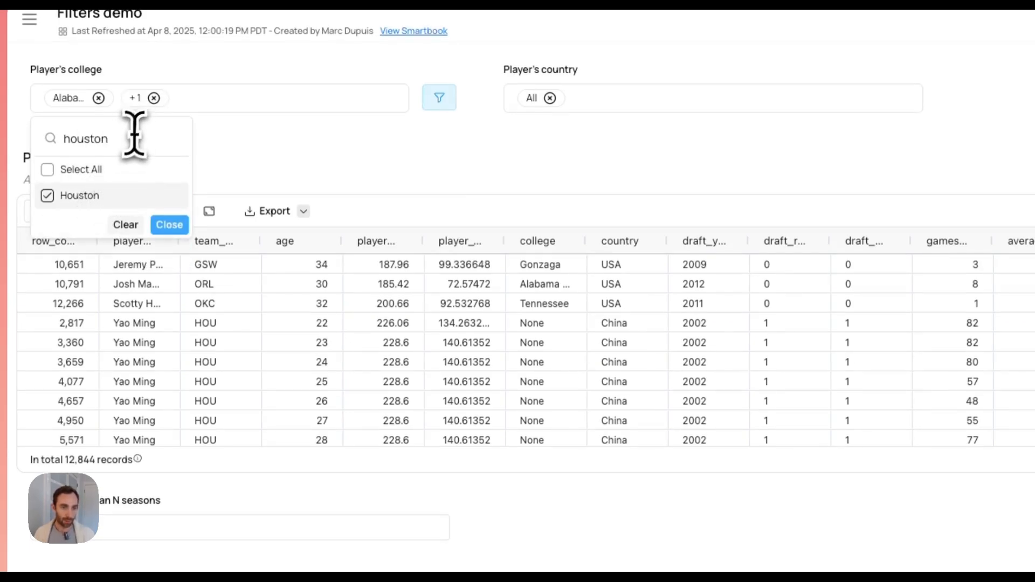
text(florid)
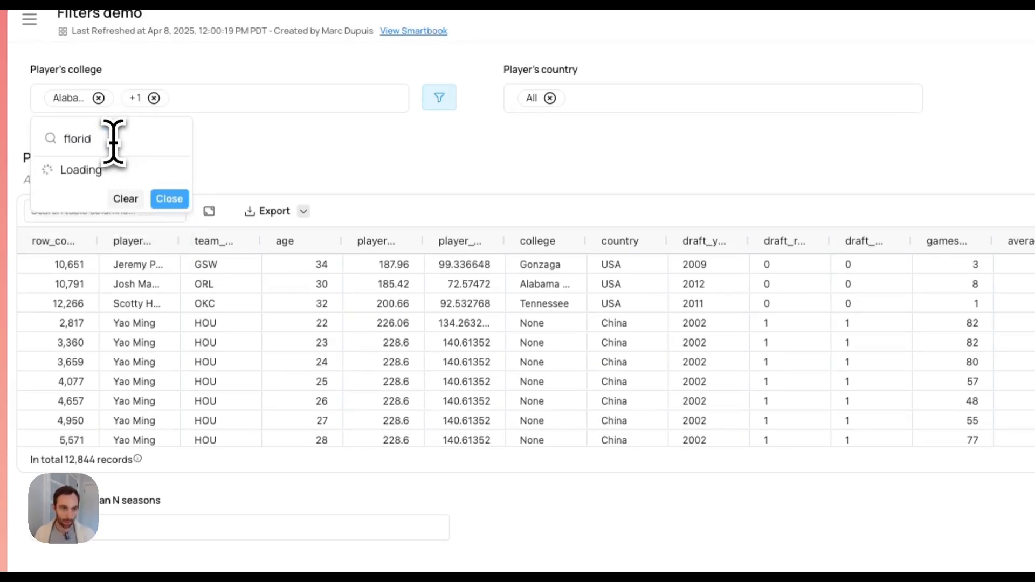
click(74, 221)
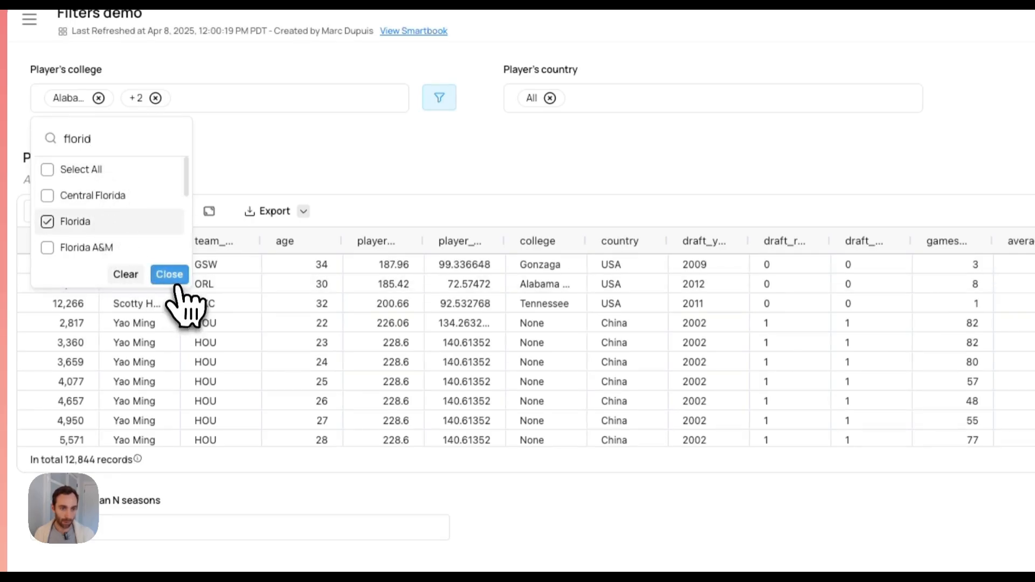
click(169, 274)
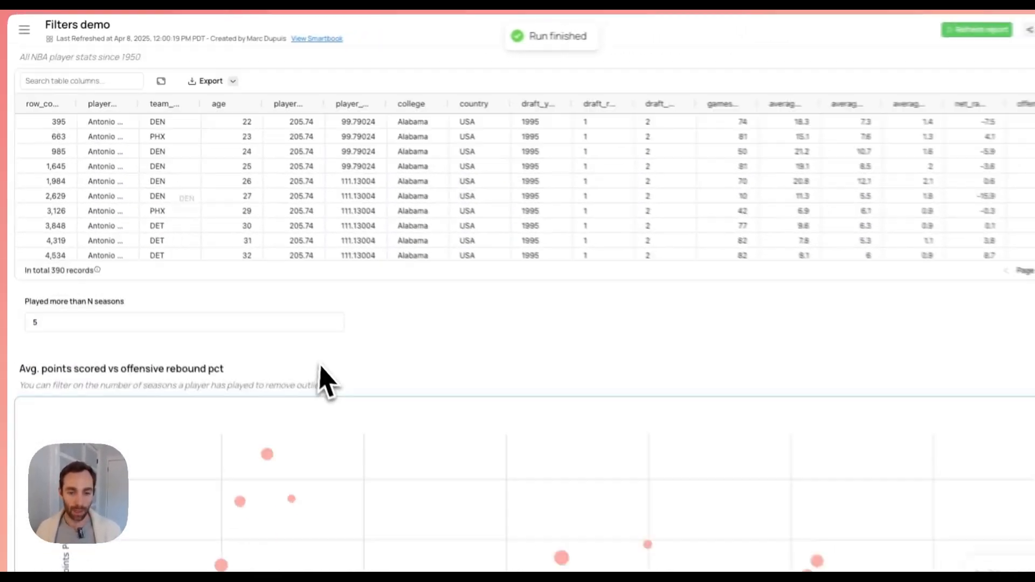
scroll(down, 3)
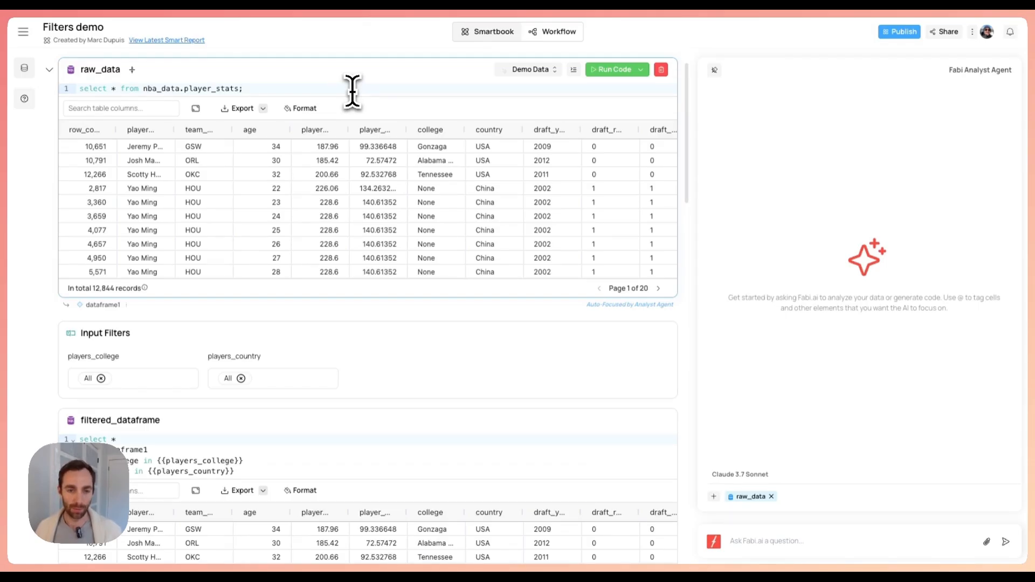
click(244, 88)
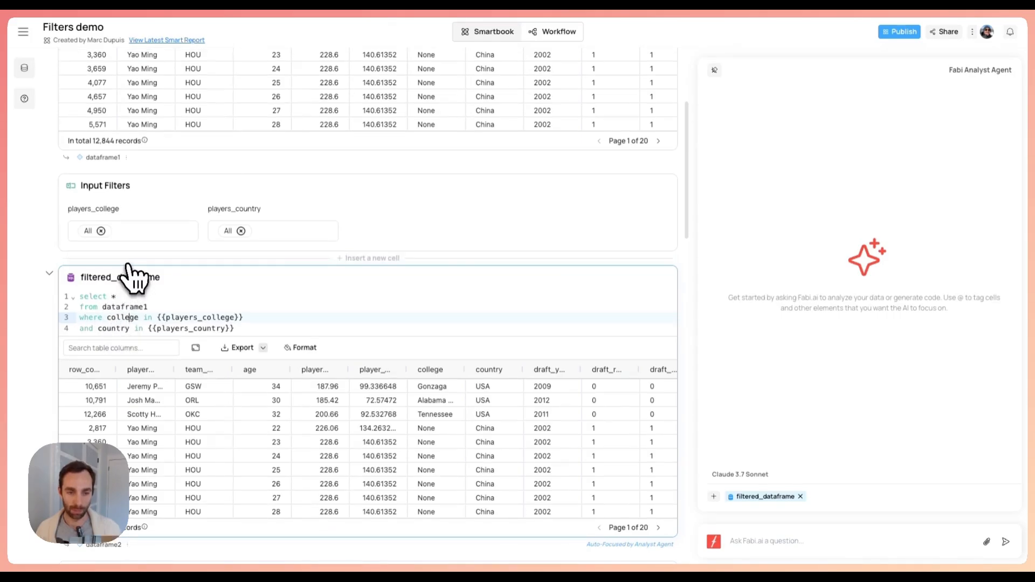
click(369, 258)
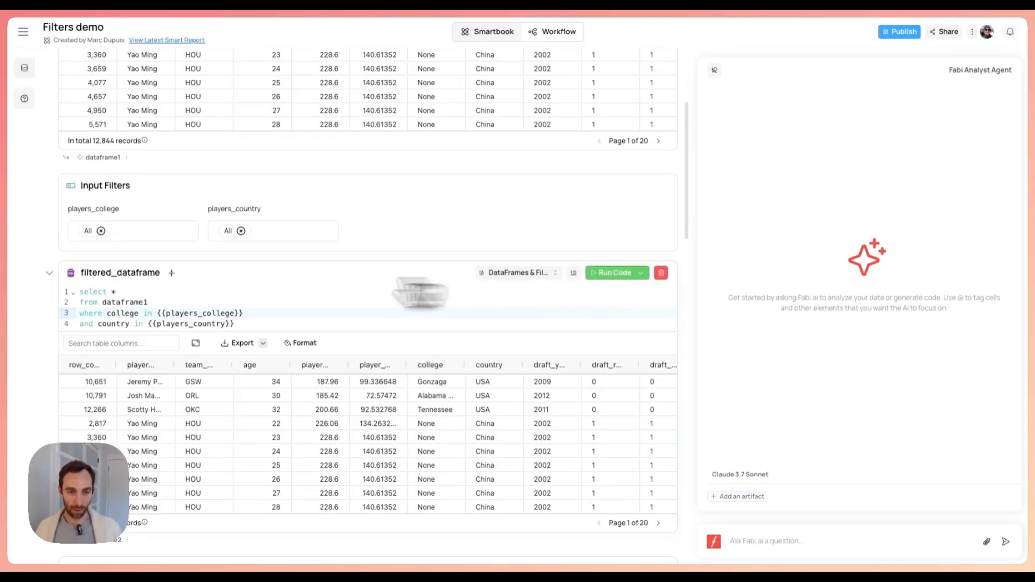
click(125, 302)
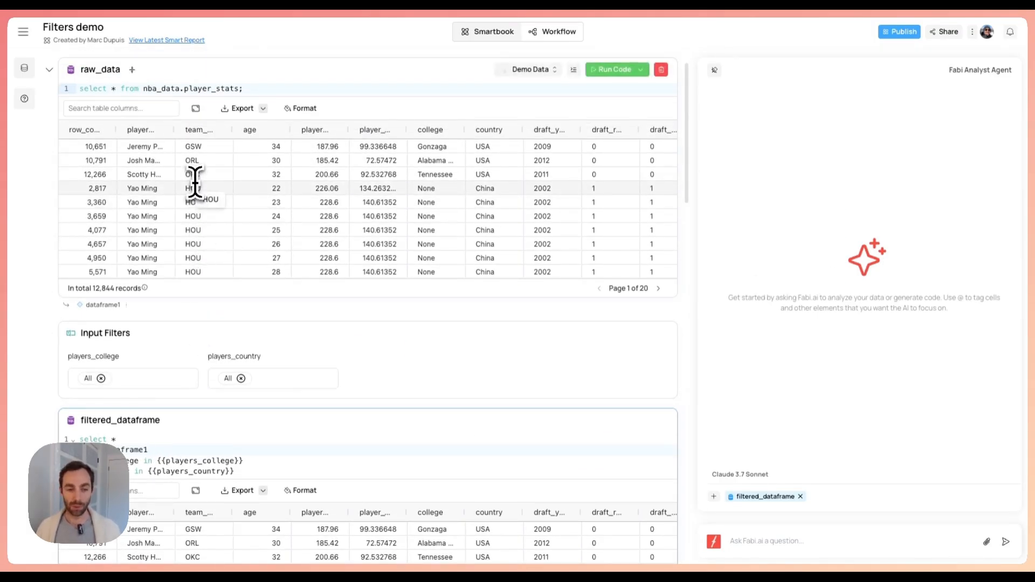
Step: Clear the selected colleges from the filter chip and rerun the report for all colleges
scroll(down, 3)
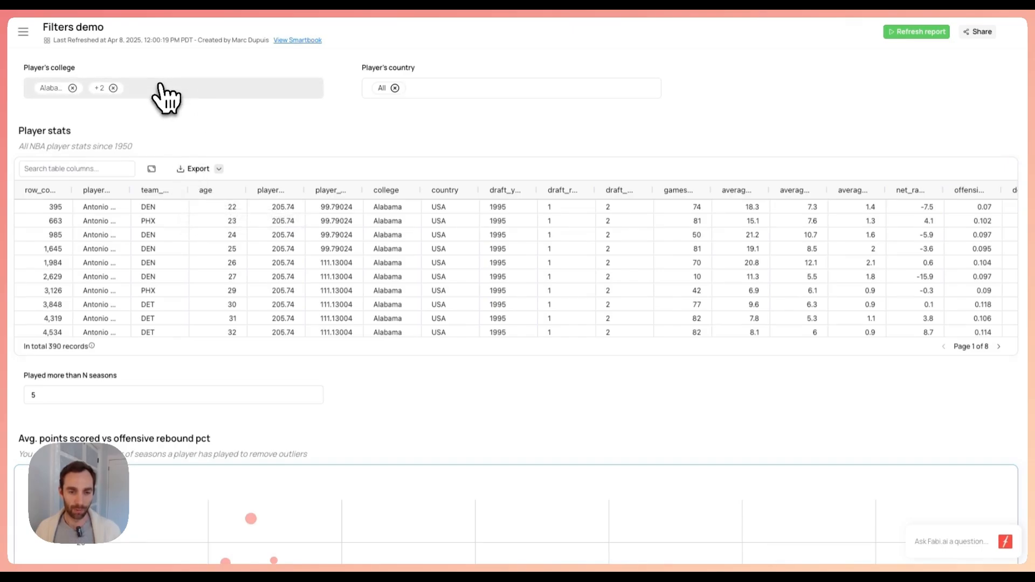
click(171, 88)
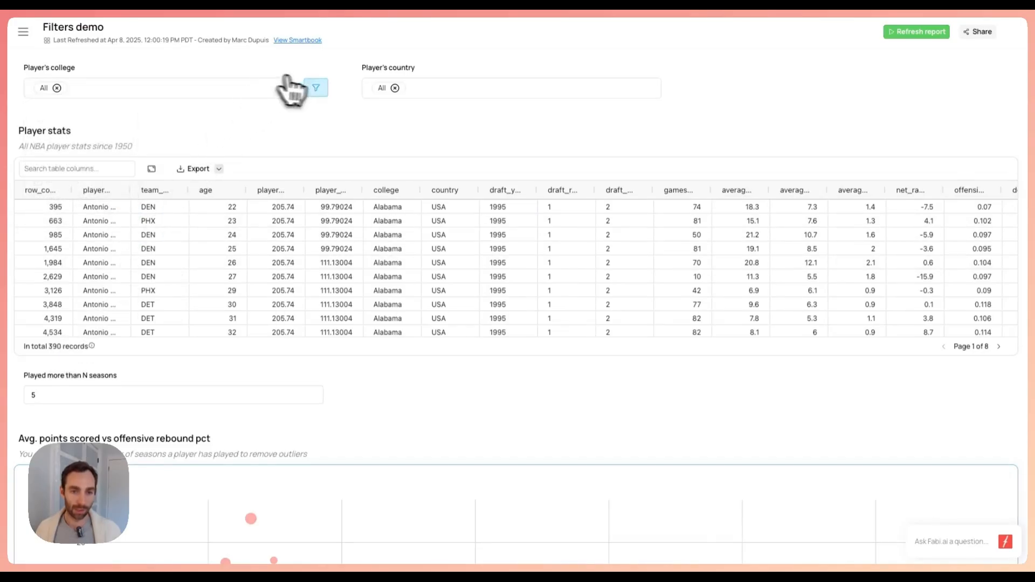
click(315, 87)
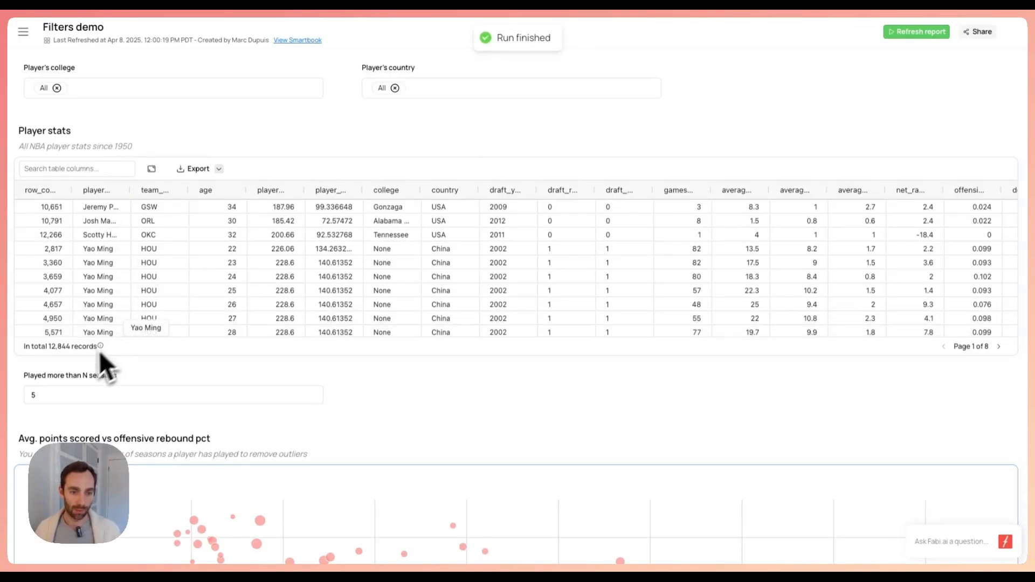
mouse_move(162, 138)
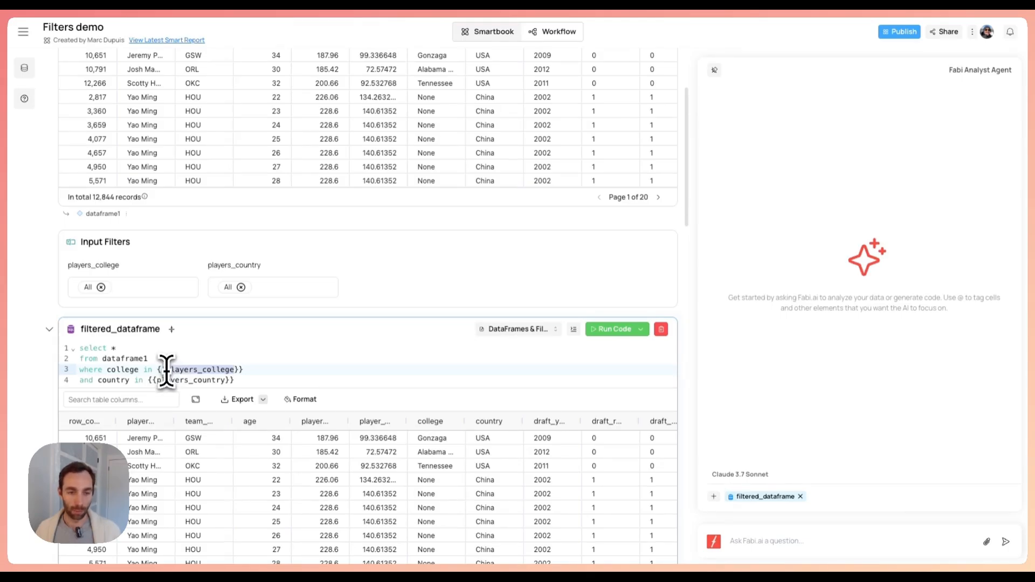
Step: Inspect the players_college variable and bring up its filter's Edit/Delete options
click(132, 286)
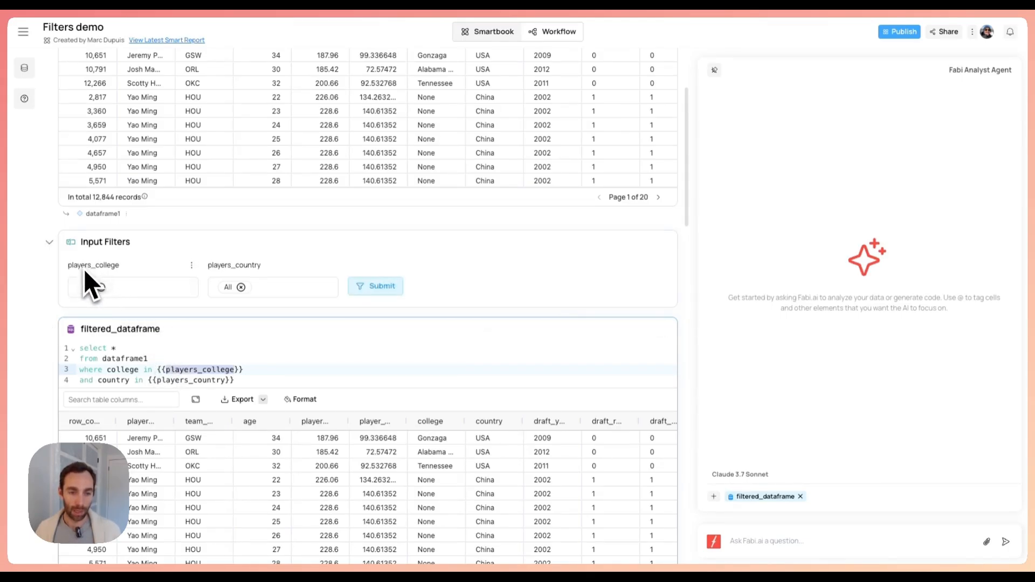
click(132, 287)
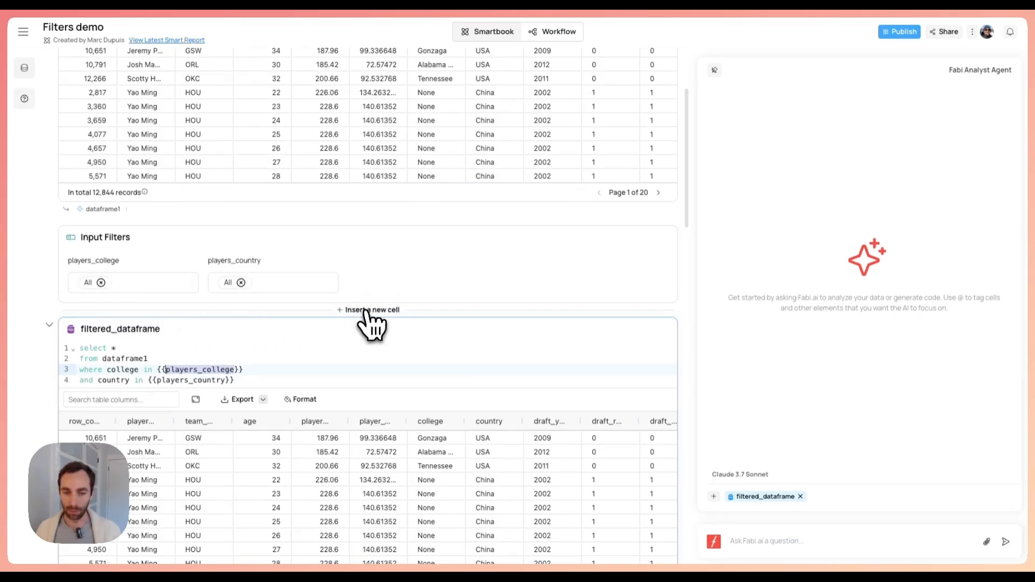
click(371, 310)
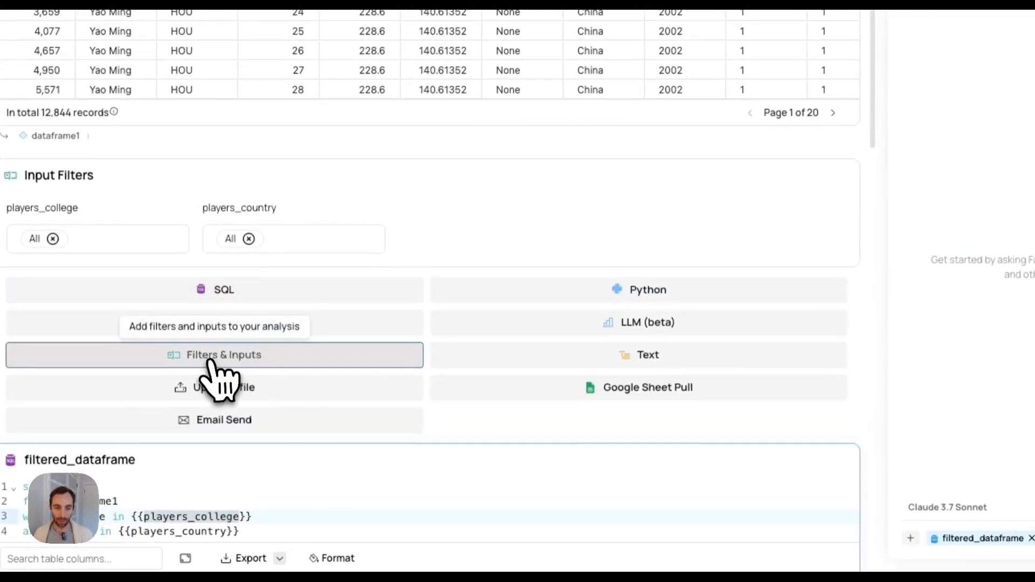
click(224, 355)
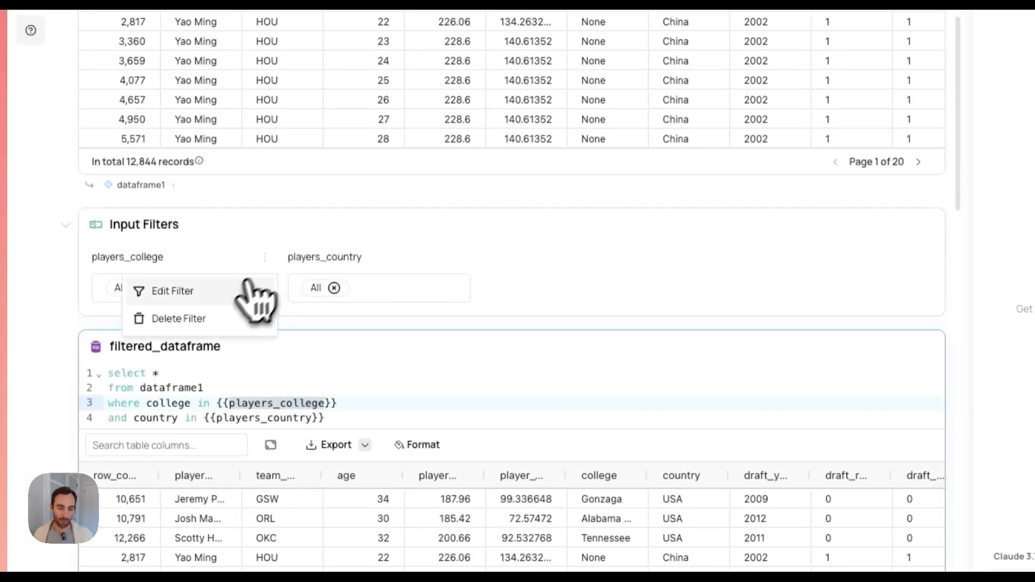
Step: Open Edit Filter for players_college and compare its Description with the Player's college label
click(172, 291)
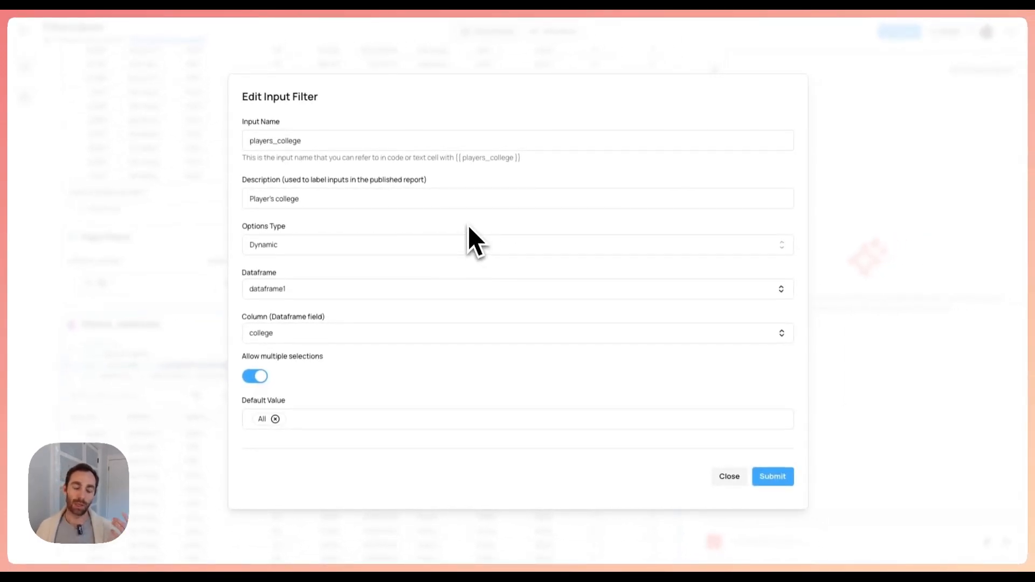
mouse_move(462, 224)
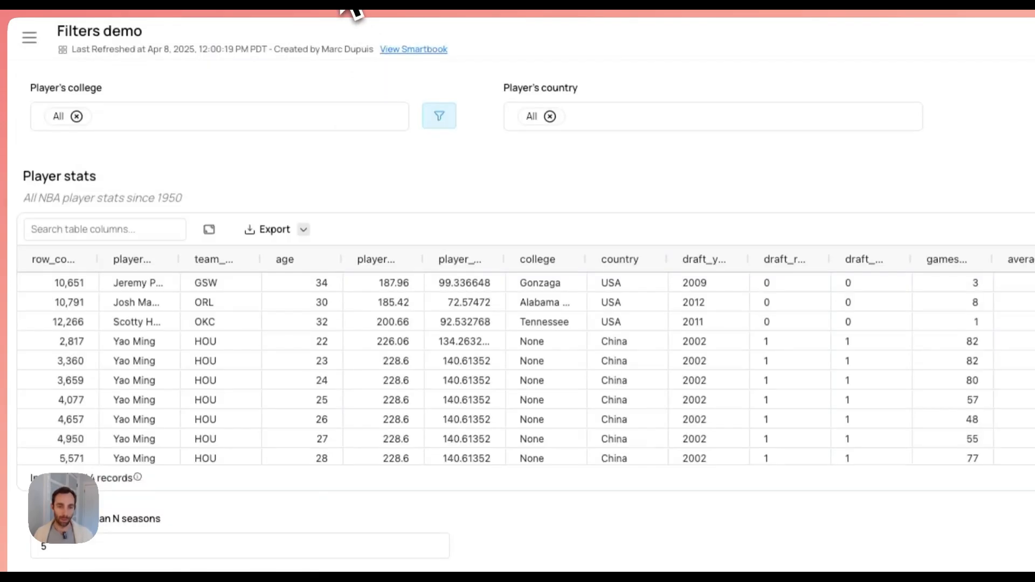
double_click(65, 88)
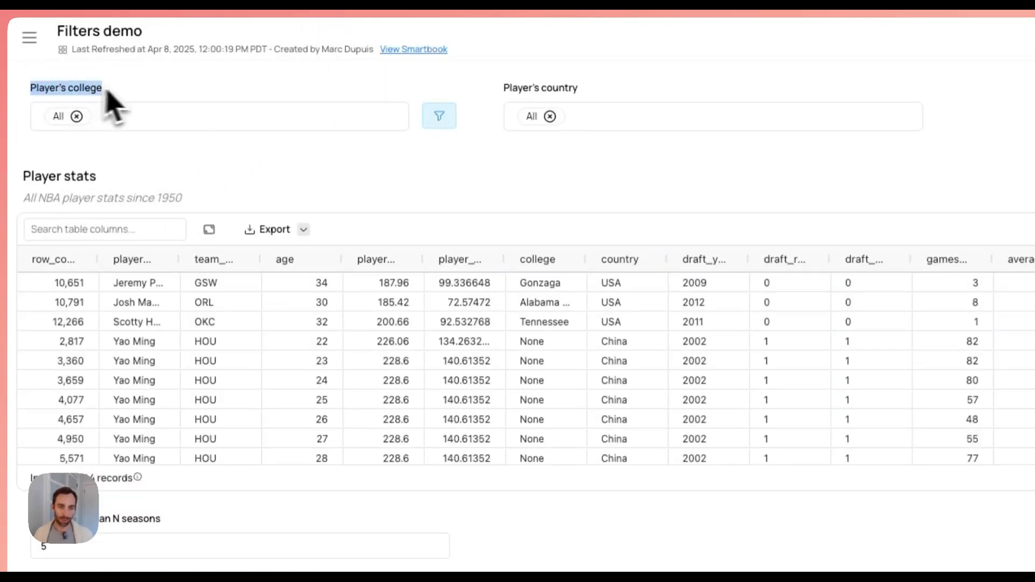
click(438, 116)
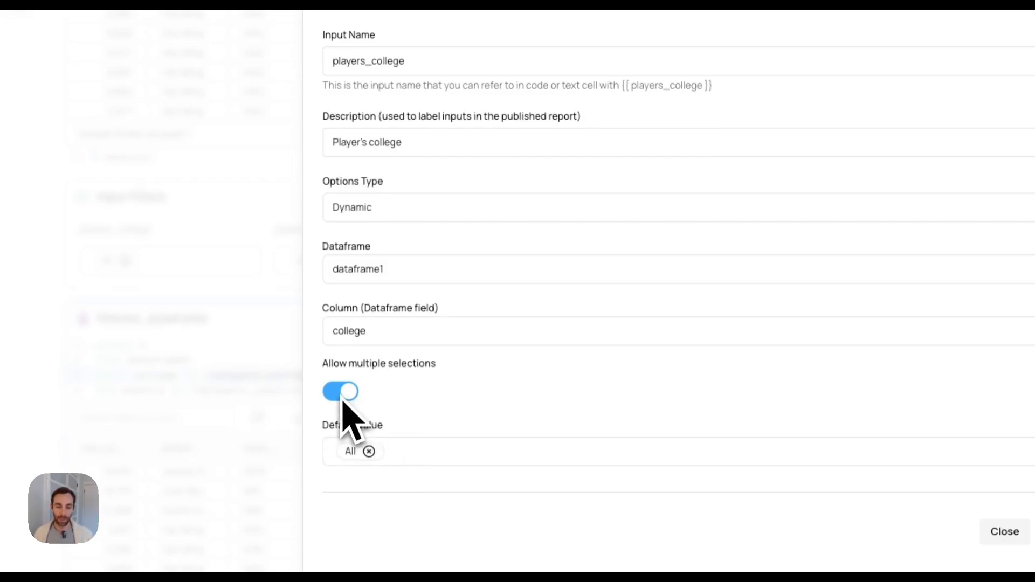
Step: Toggle multiple selections off and back on, then close the four-college selection
click(340, 391)
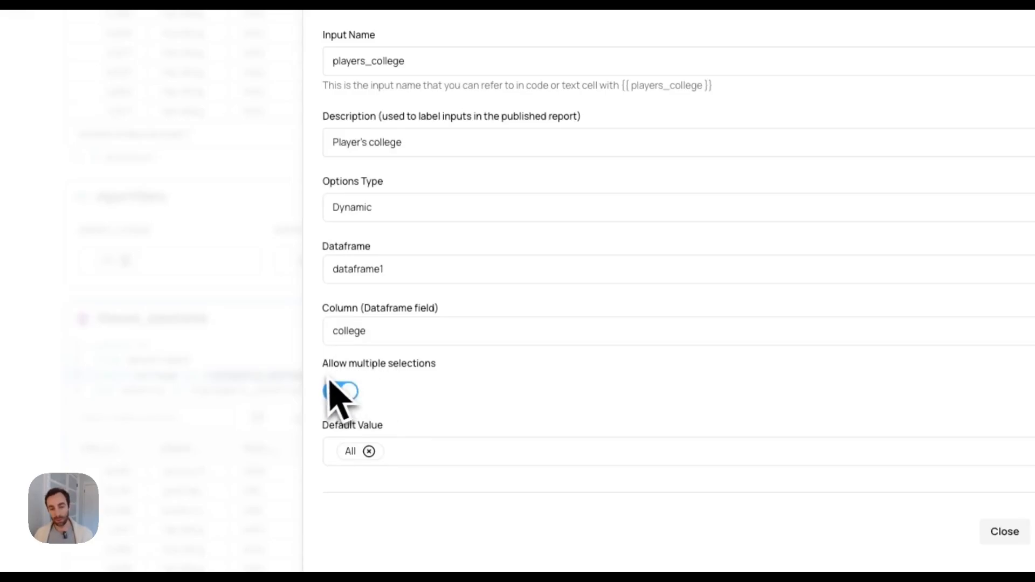
click(340, 391)
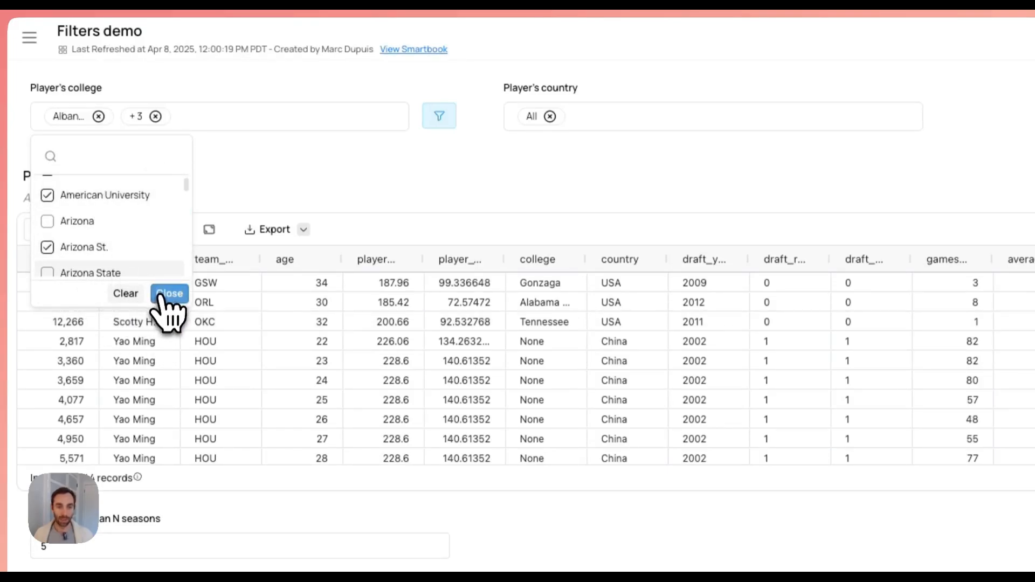
click(170, 293)
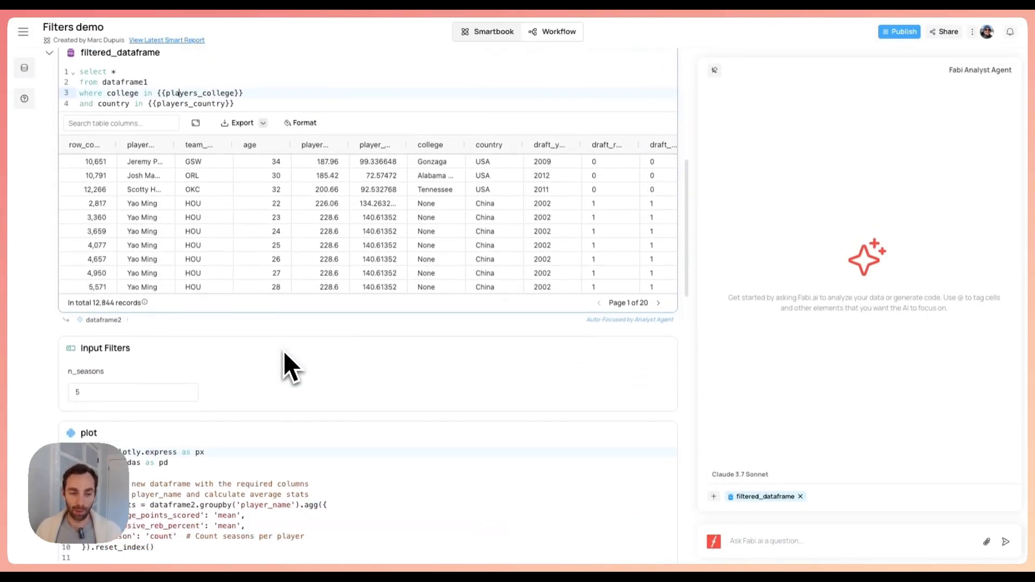
scroll(down, 3)
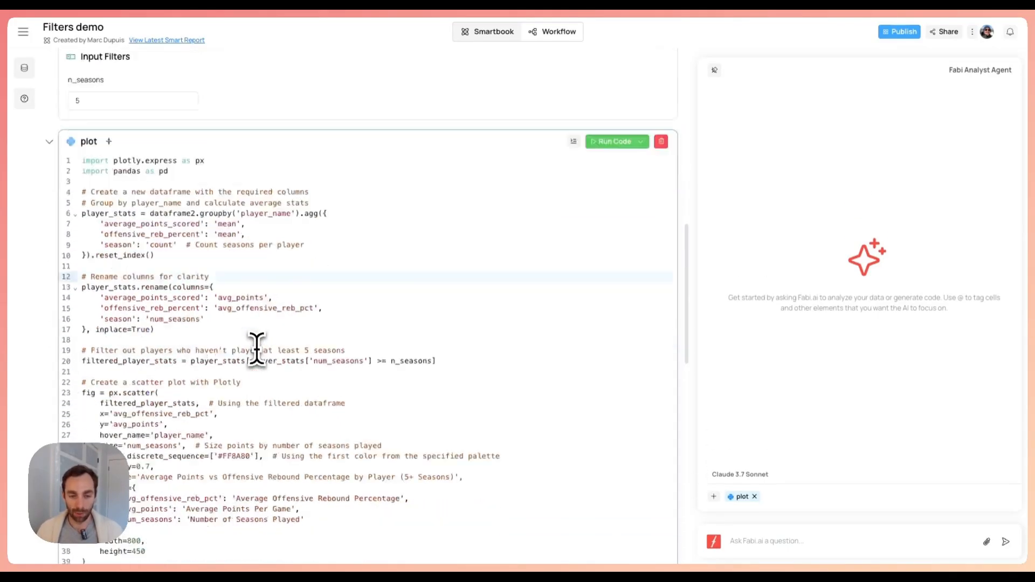
click(615, 141)
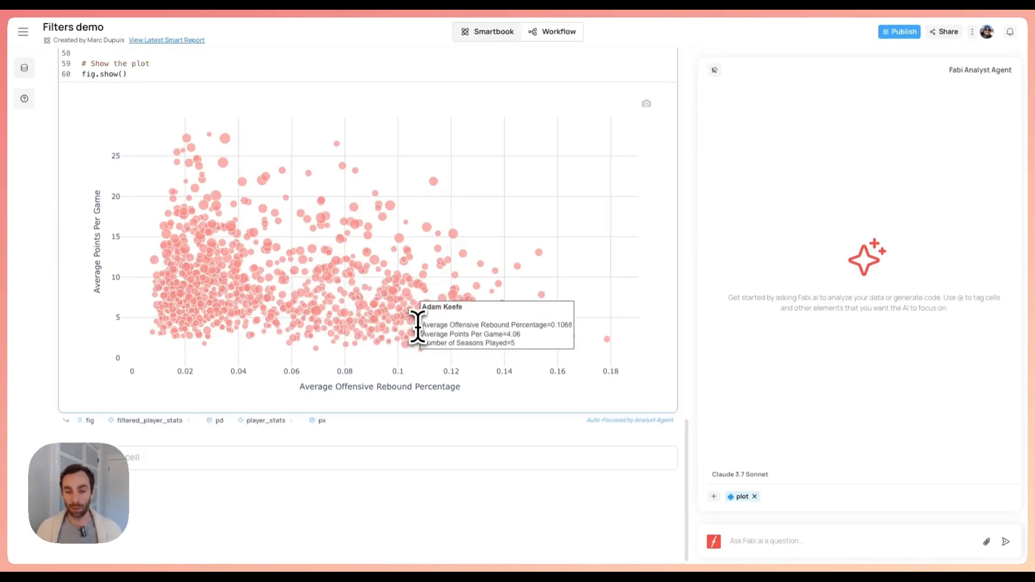
mouse_move(284, 205)
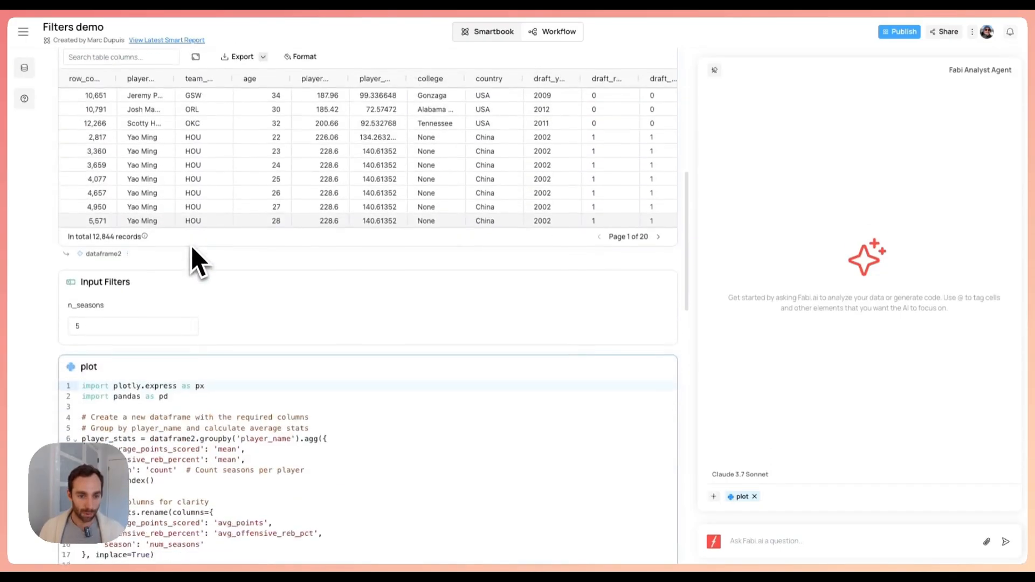
Step: Rerun the plot with n_seasons at 0 to inspect outliers, then enter 5 again
click(132, 290)
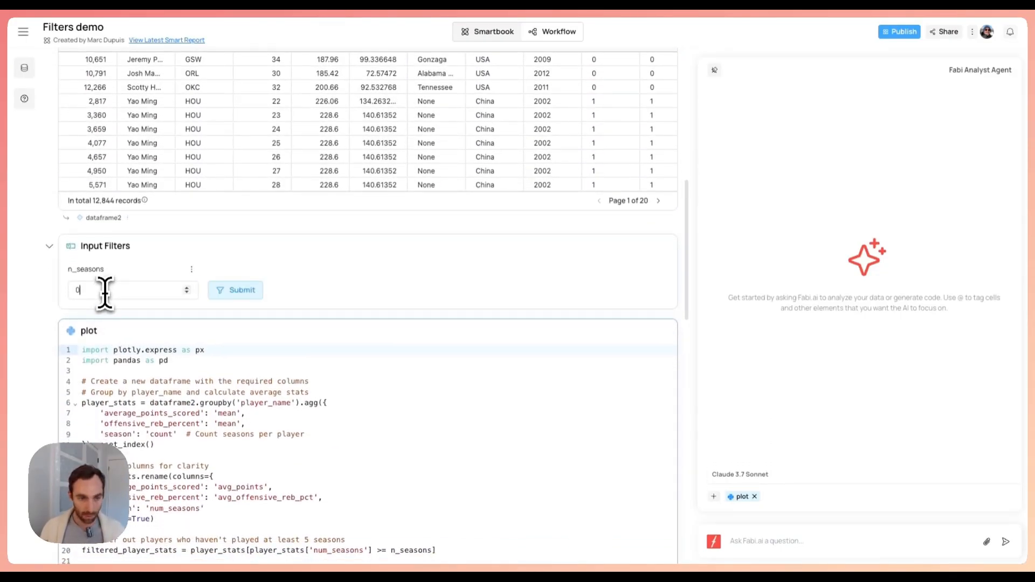
click(235, 290)
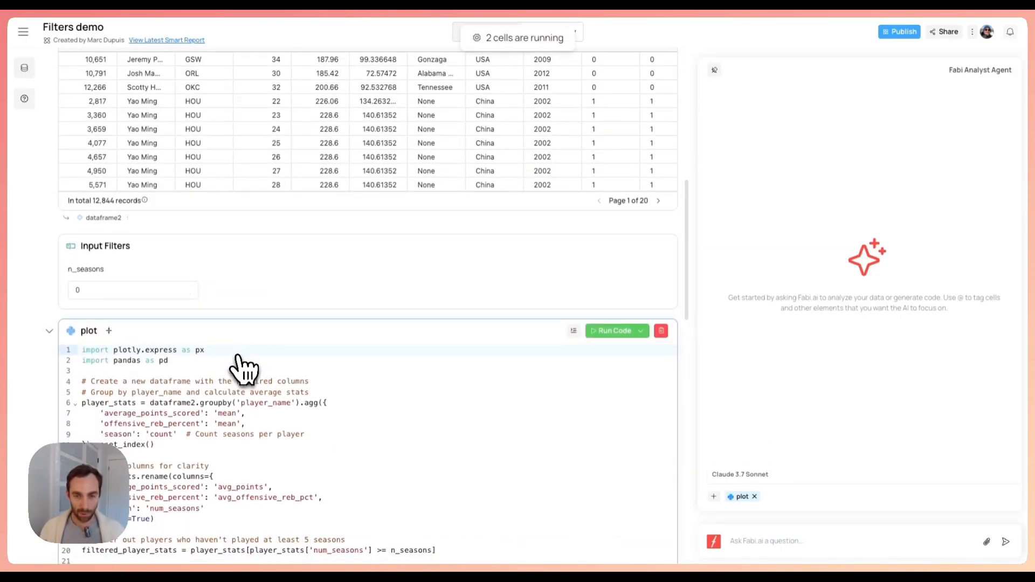
click(613, 331)
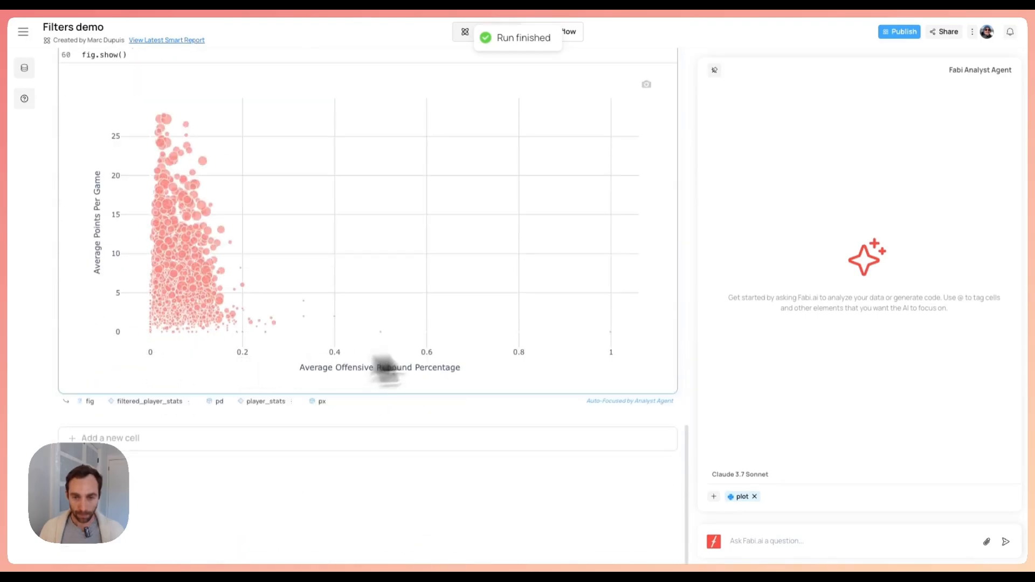
mouse_move(608, 333)
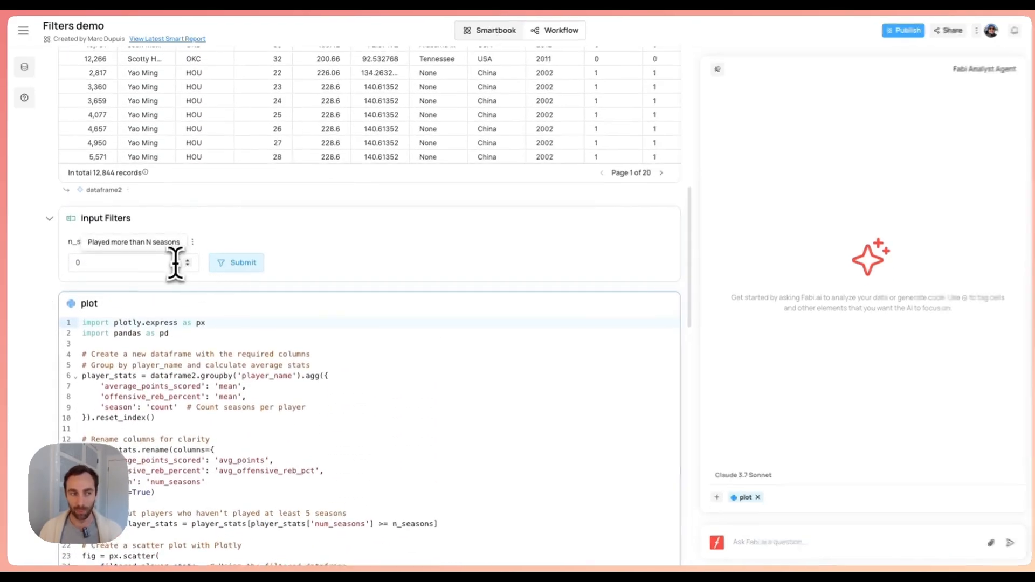
text(5)
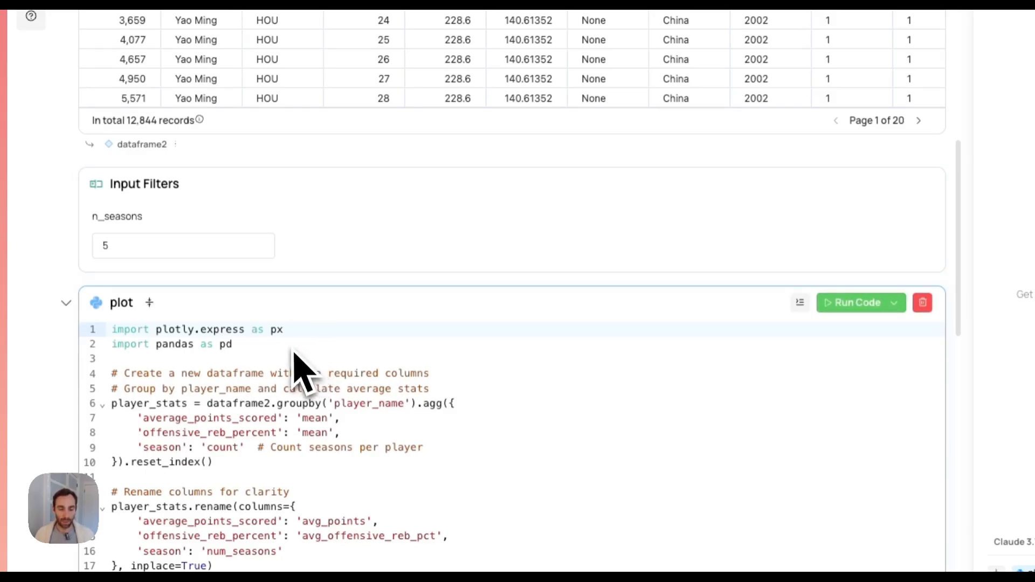
Step: Open the Create Input Filter form
click(855, 303)
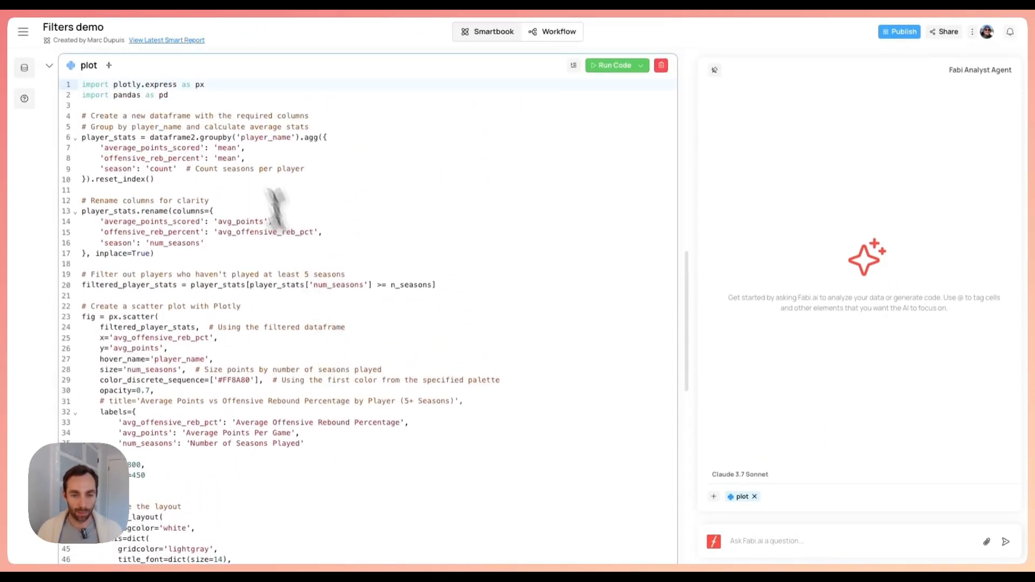
mouse_move(374, 285)
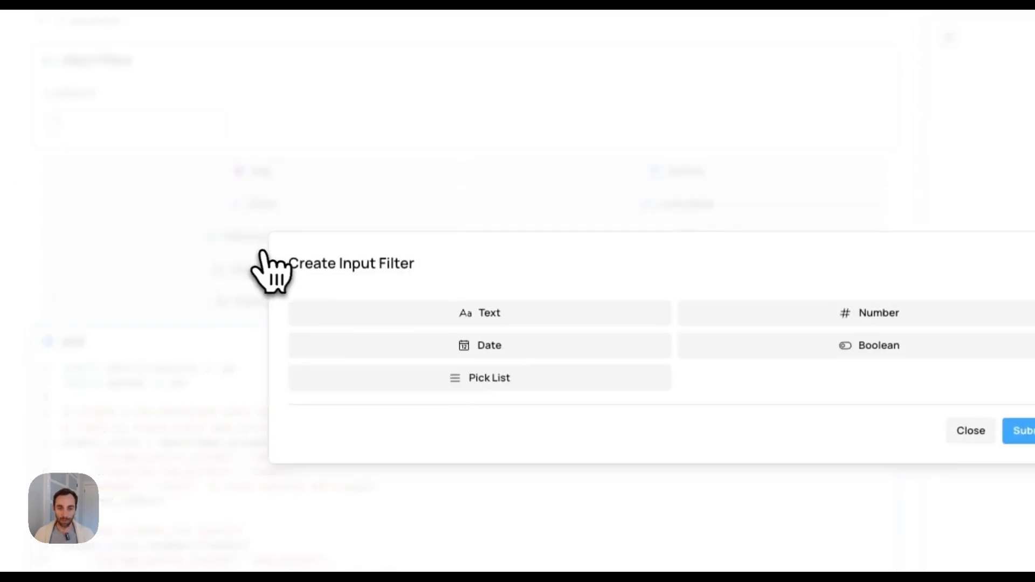
Step: Pick Number and dismiss the new filter form, then review the n_seasons filter settings
click(879, 312)
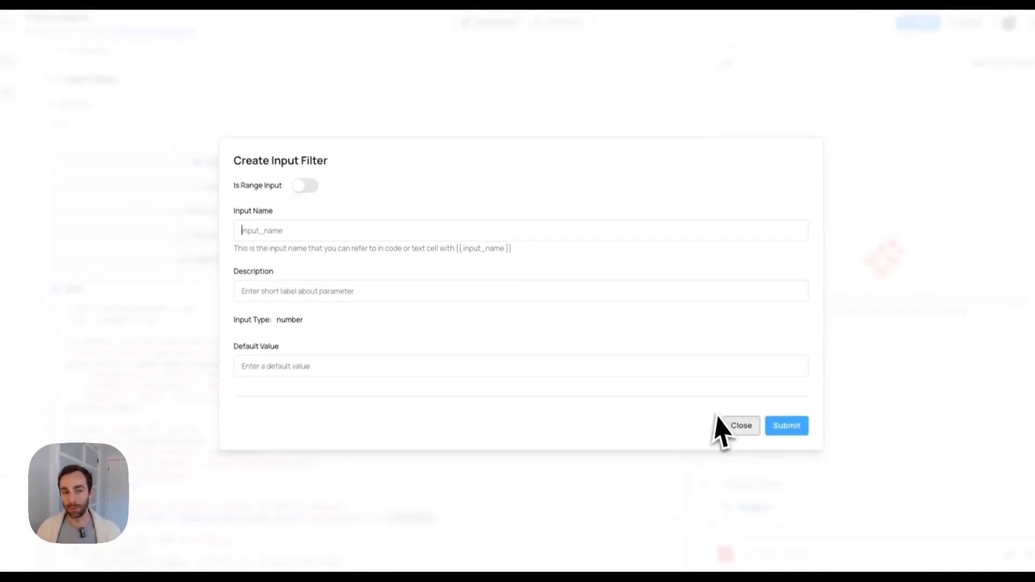
click(304, 186)
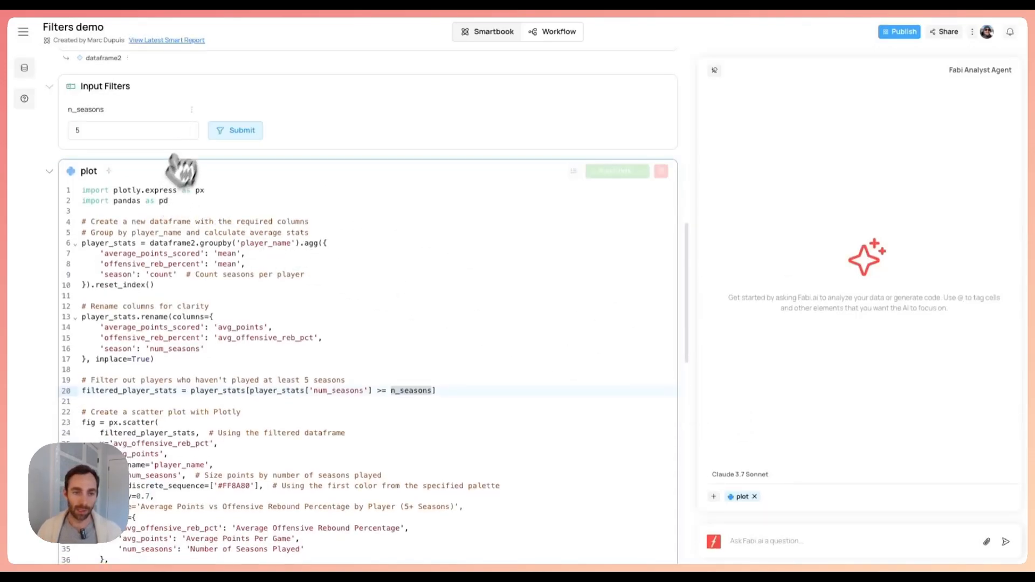
click(192, 109)
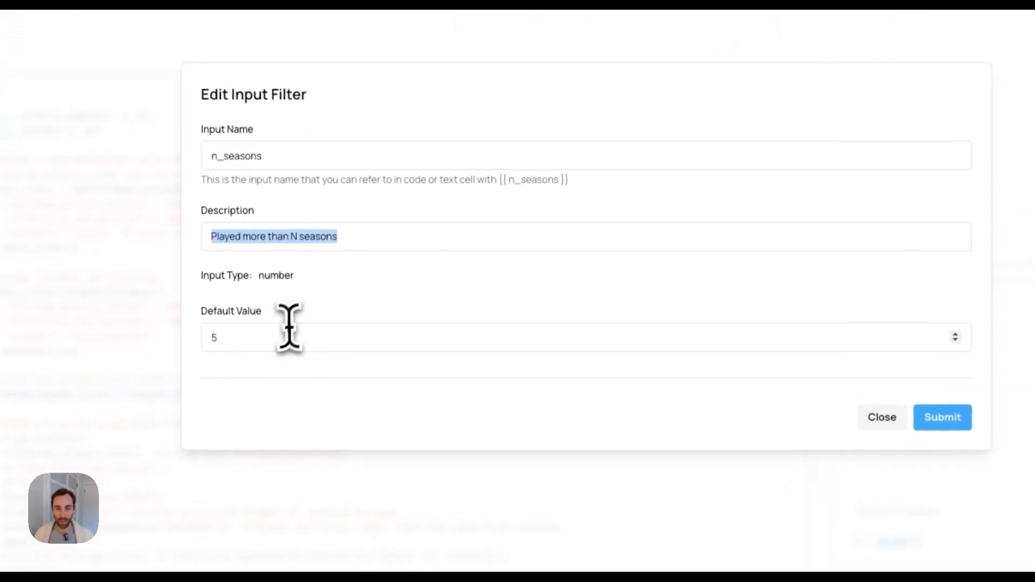
click(882, 417)
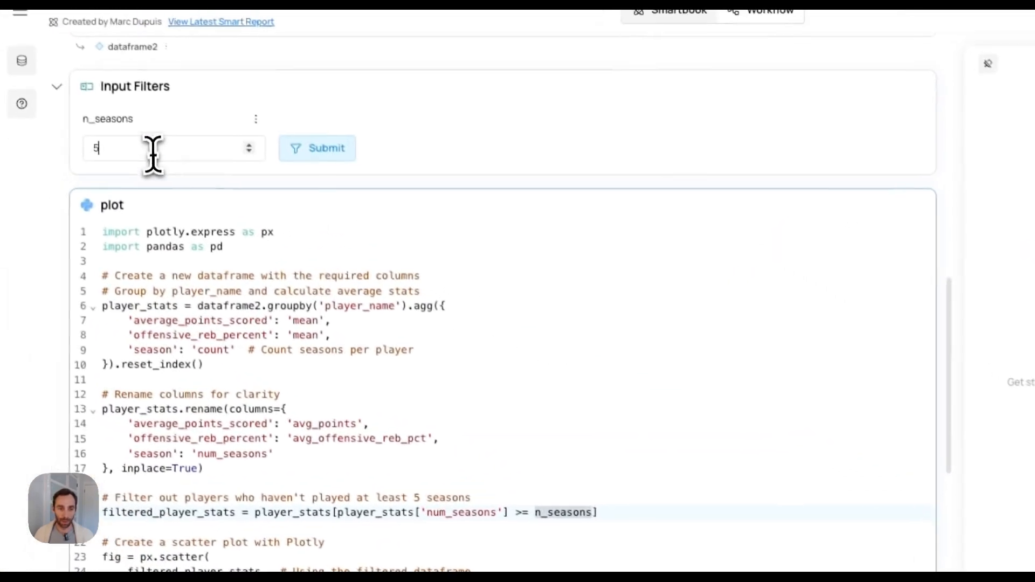
Step: Submit n_seasons value 5 to rerender the scatter plot
click(317, 148)
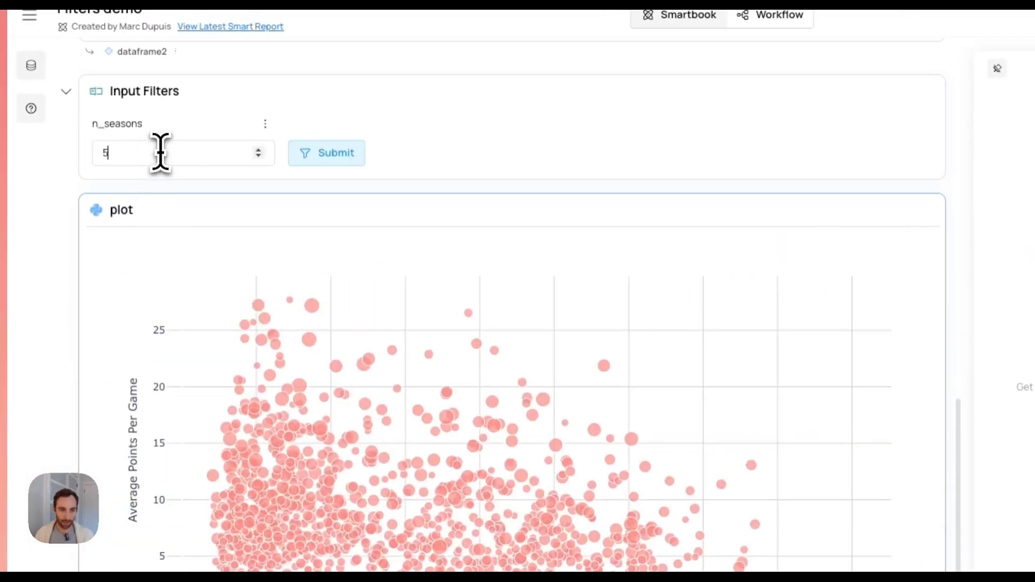
click(326, 152)
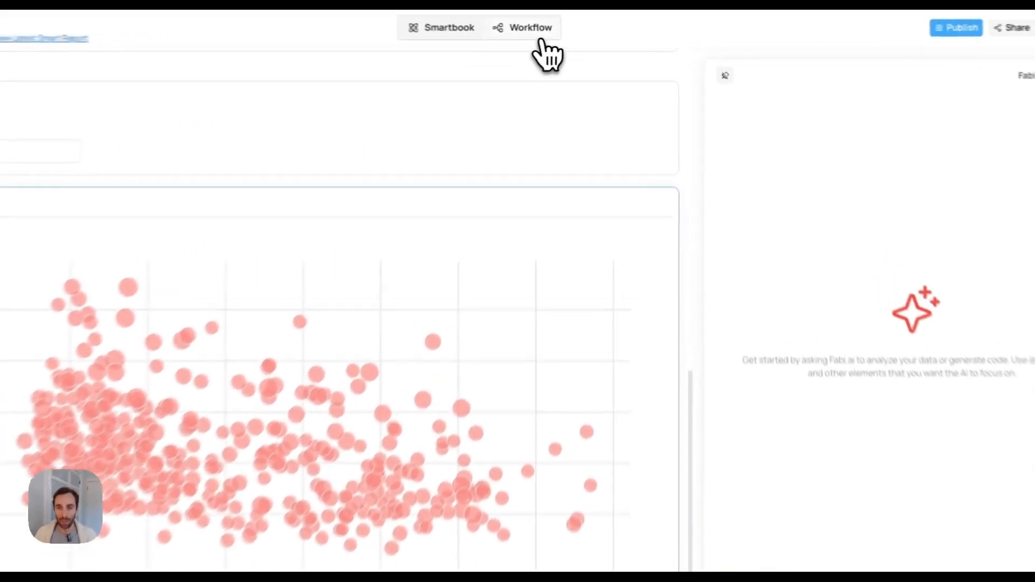
Step: Switch to Workflow view and pan to the n_seasons filter and plot nodes
click(522, 27)
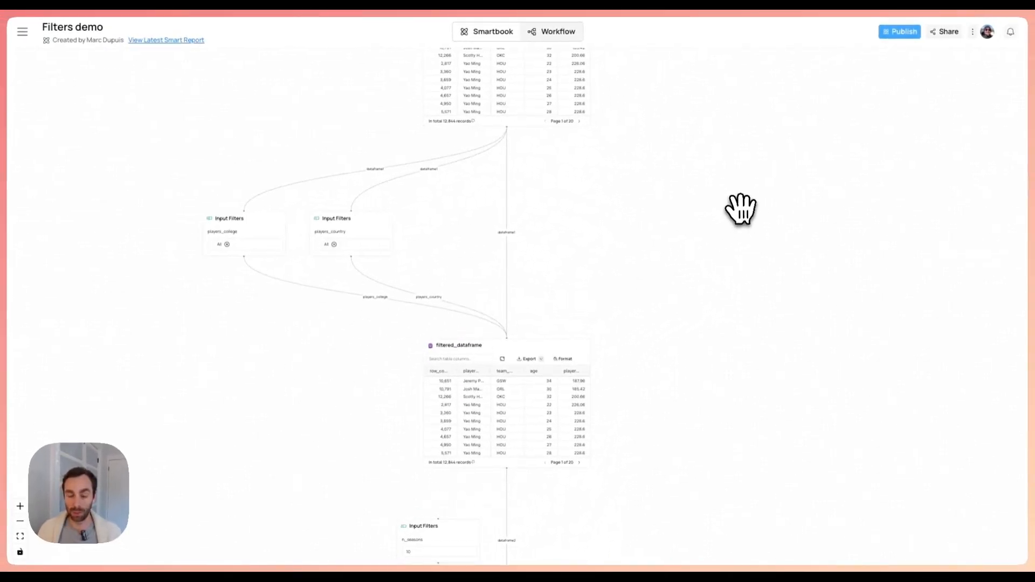
mouse_move(601, 201)
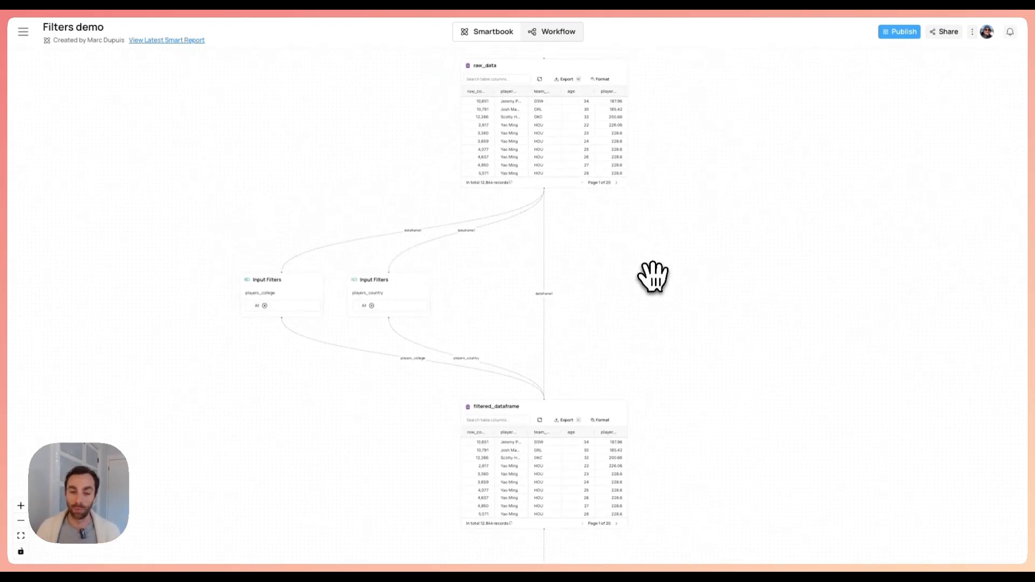
mouse_move(608, 261)
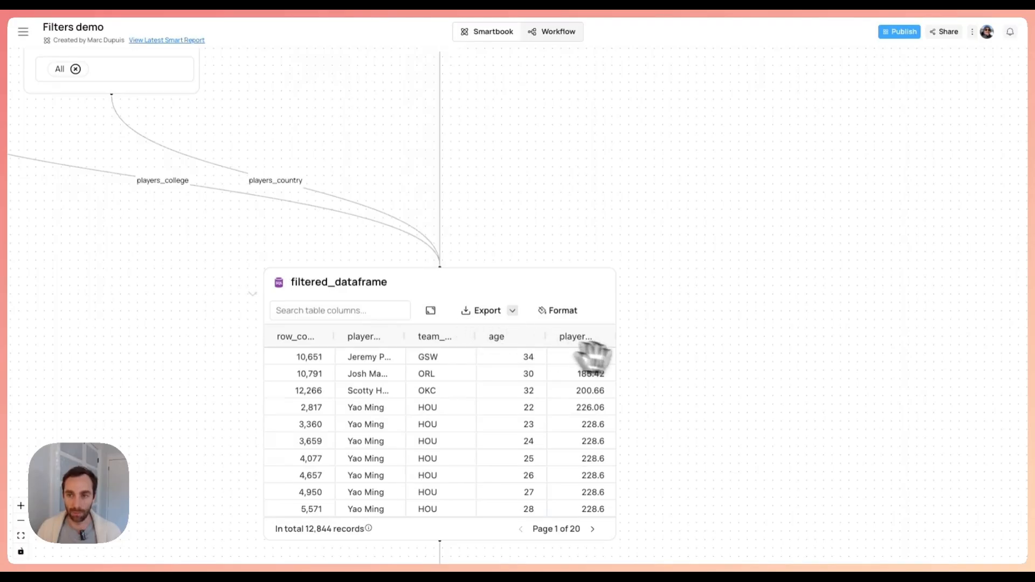
drag(591, 357, 715, 177)
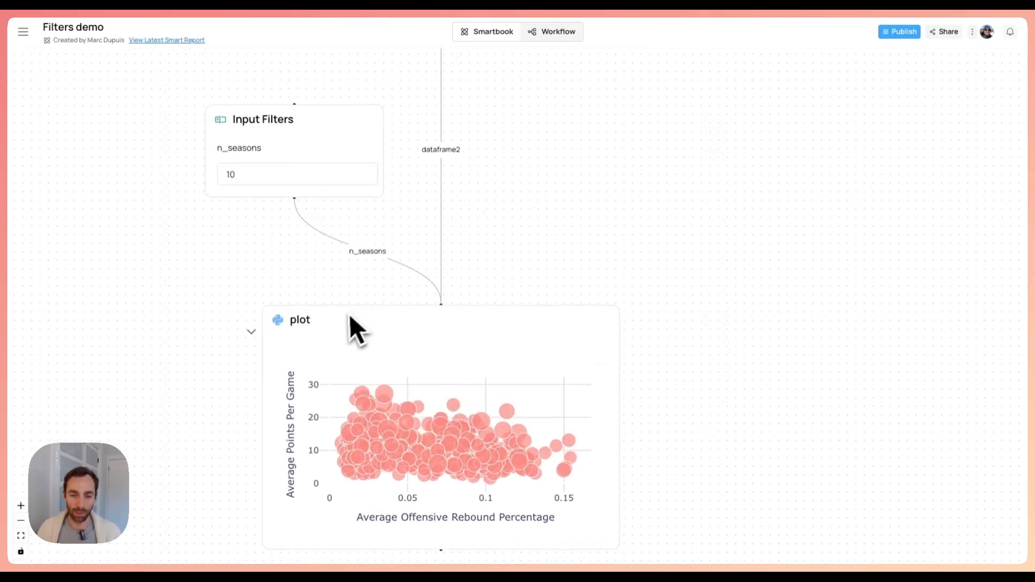
mouse_move(430, 304)
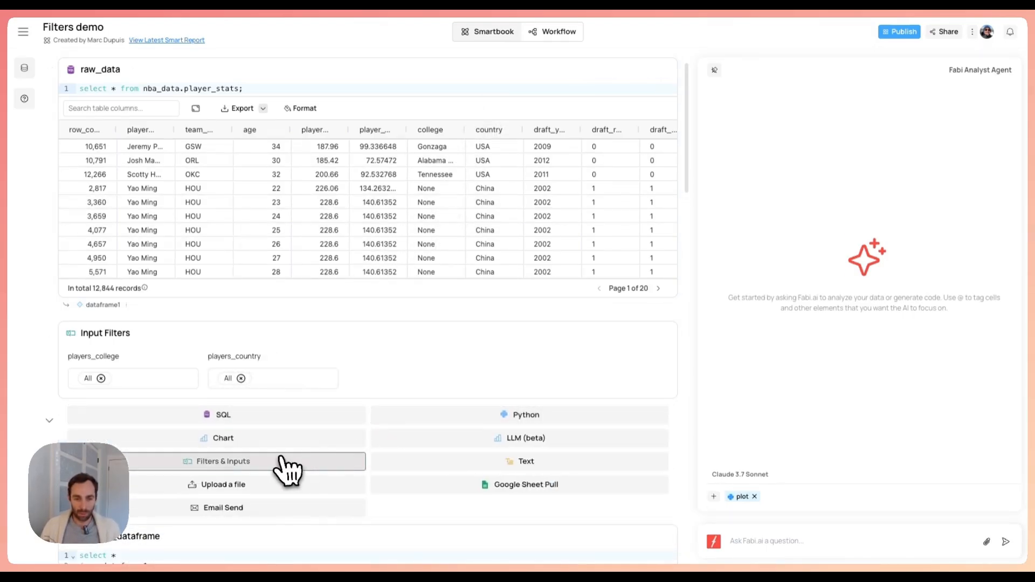
click(222, 461)
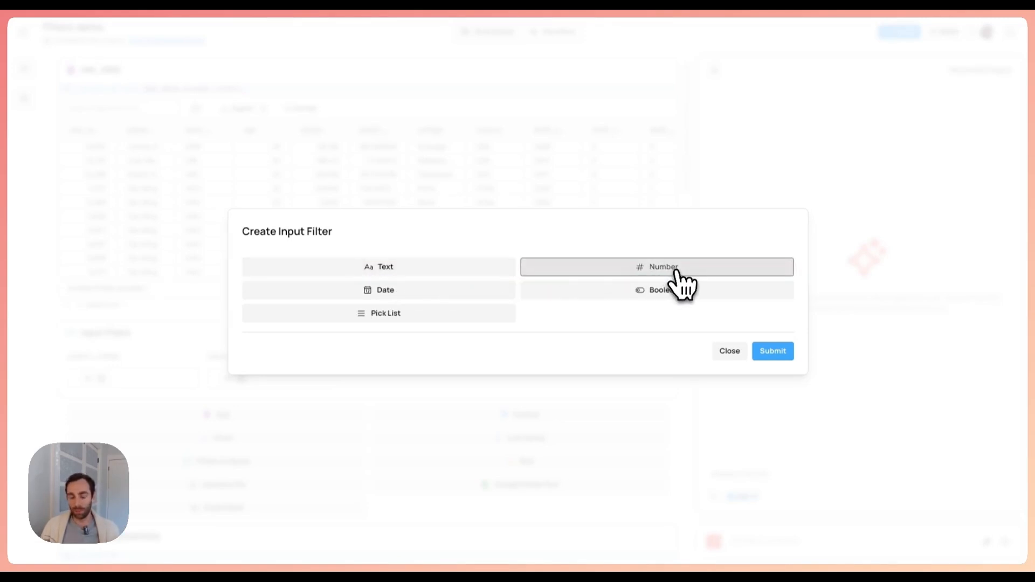
mouse_move(663, 290)
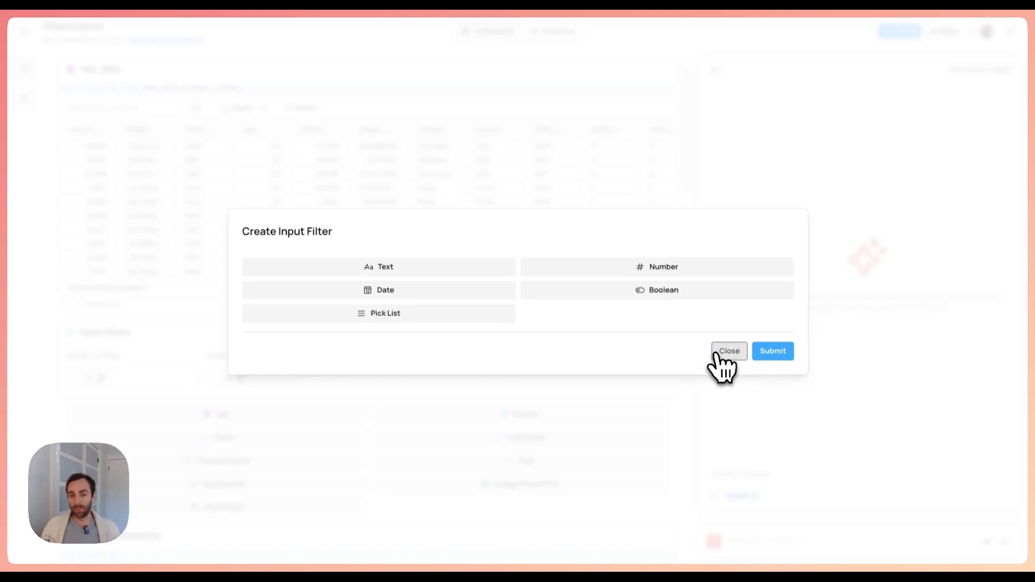
click(728, 351)
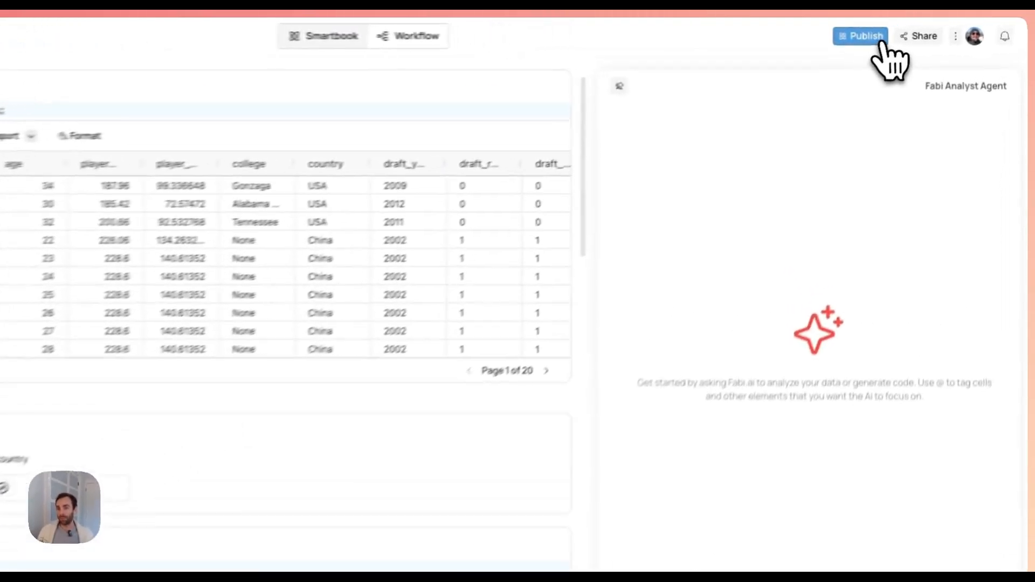
Step: Publish the smartbook, review the filters, player table and scatter plot layout, and finish the report
click(861, 36)
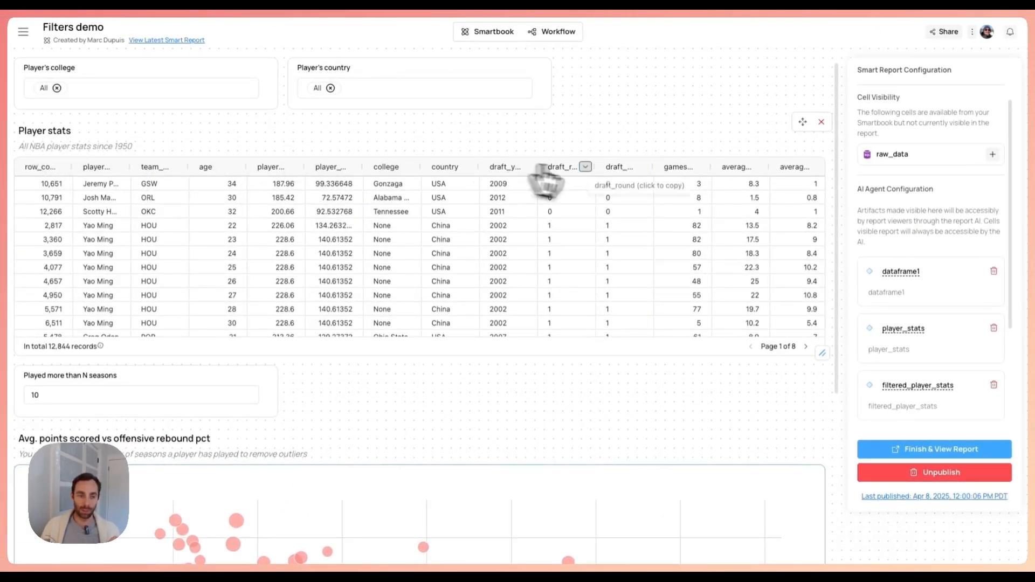
scroll(down, 3)
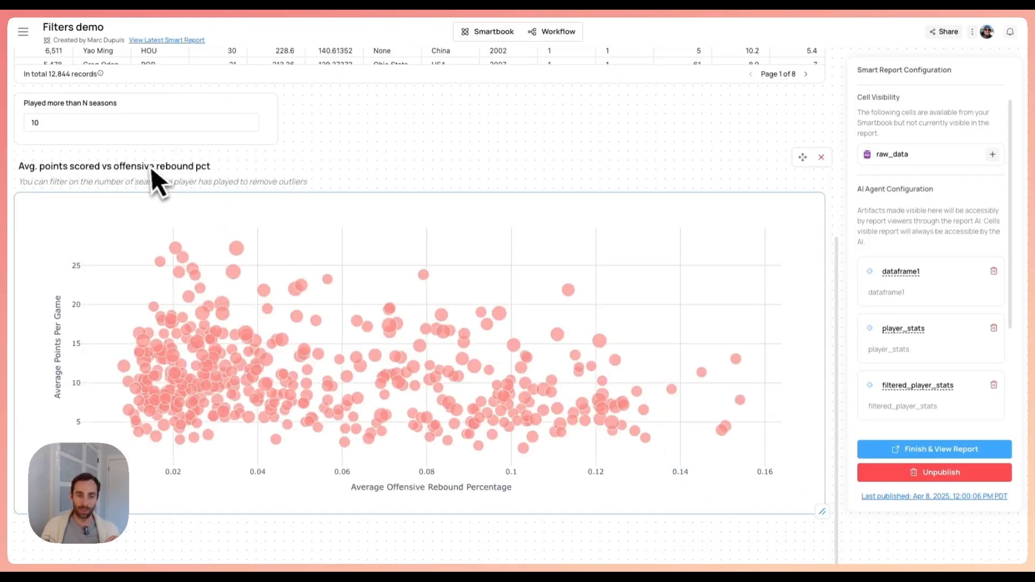
scroll(down, 3)
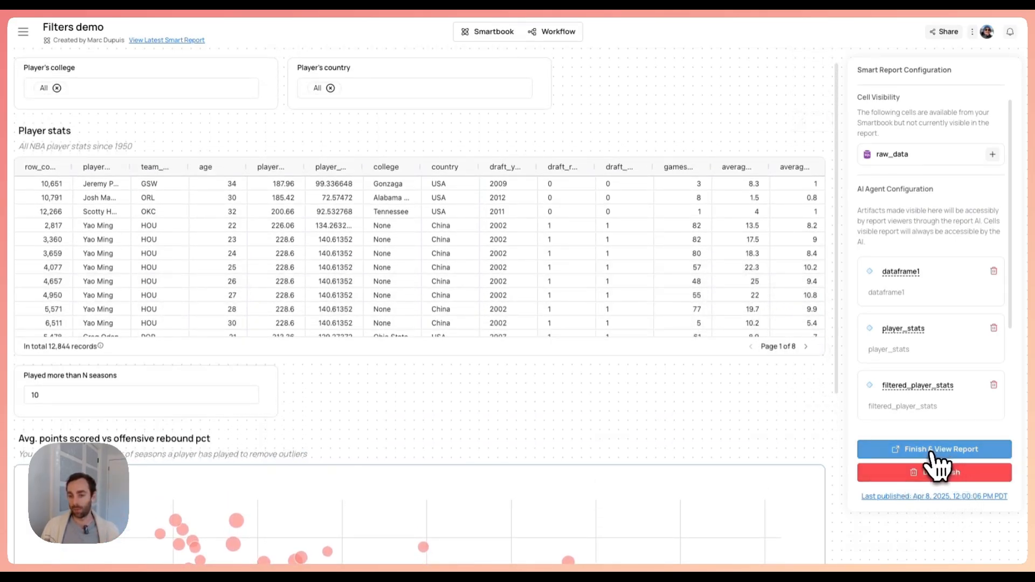
click(933, 449)
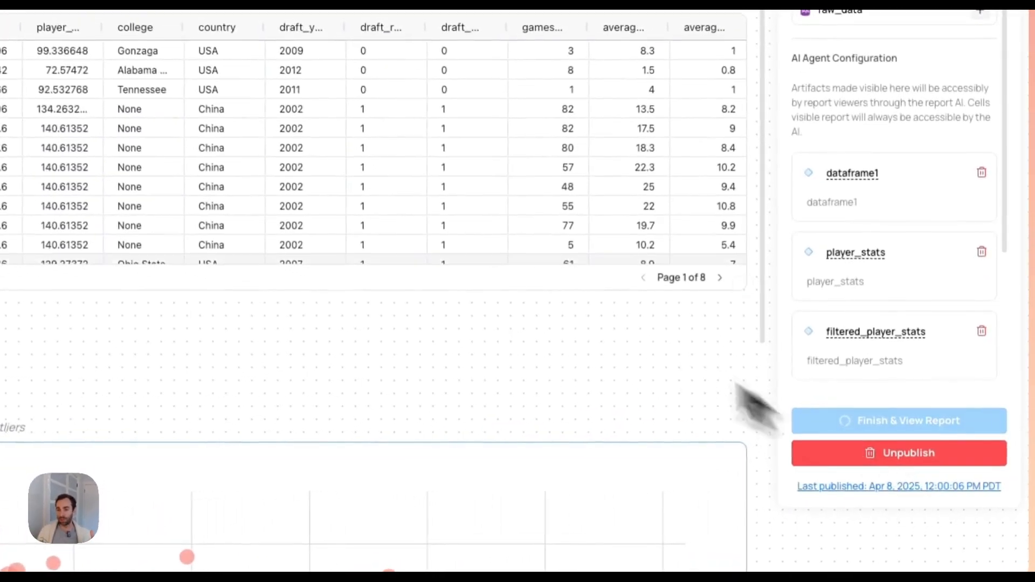
click(899, 420)
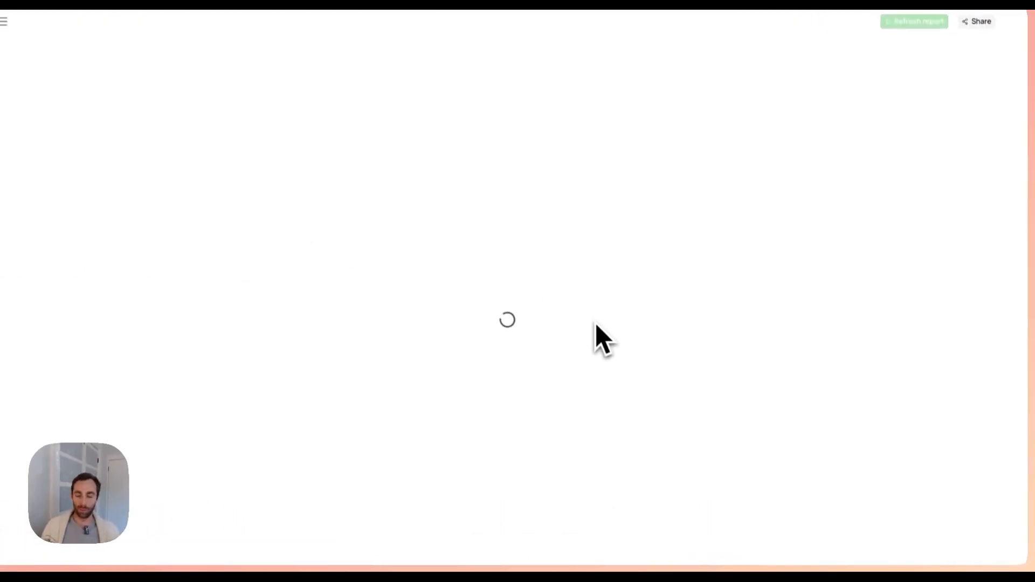